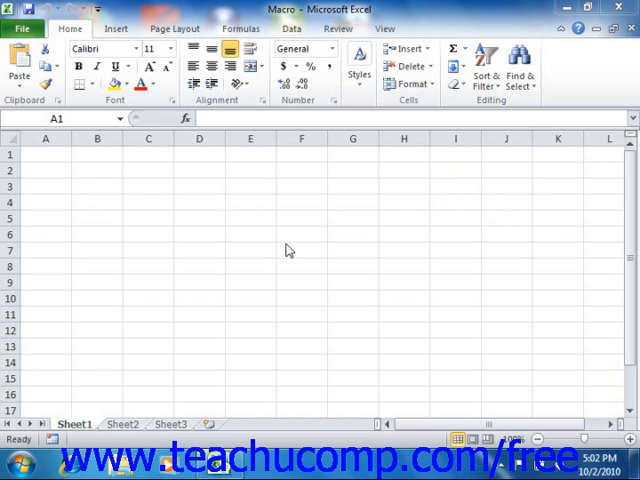
mouse_move(296, 240)
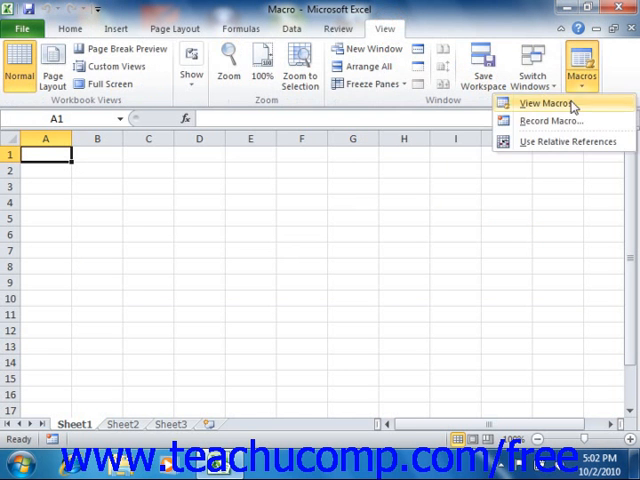
- Start recording a new macro stored in the Personal Macro Workbook
left_click(550, 120)
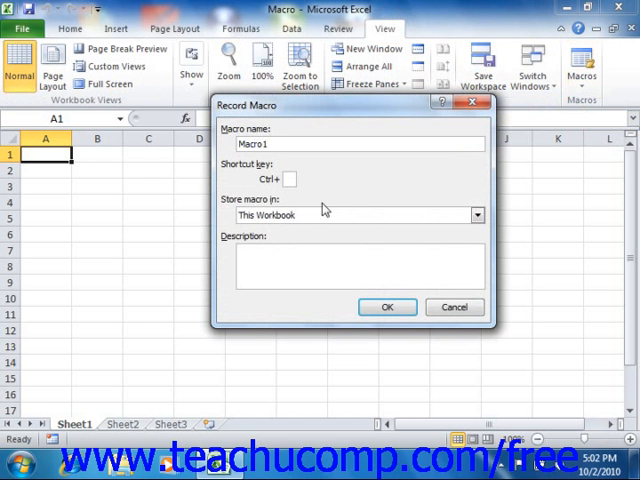
left_click(478, 216)
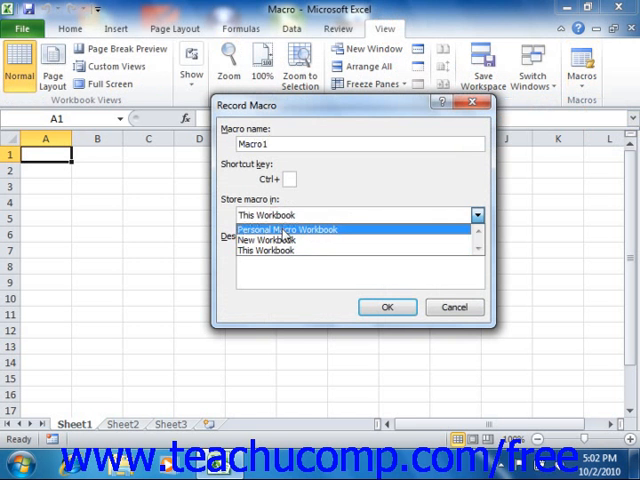
left_click(386, 306)
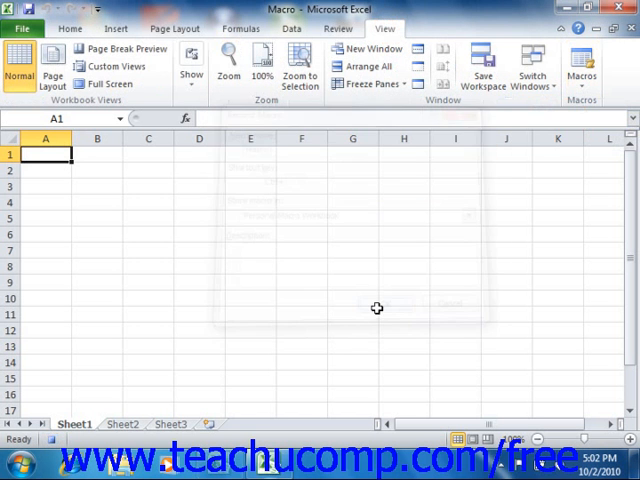
- Enter 'TeachUcomp, Inc.' in cell A1 and stop recording the macro
type("Teach")
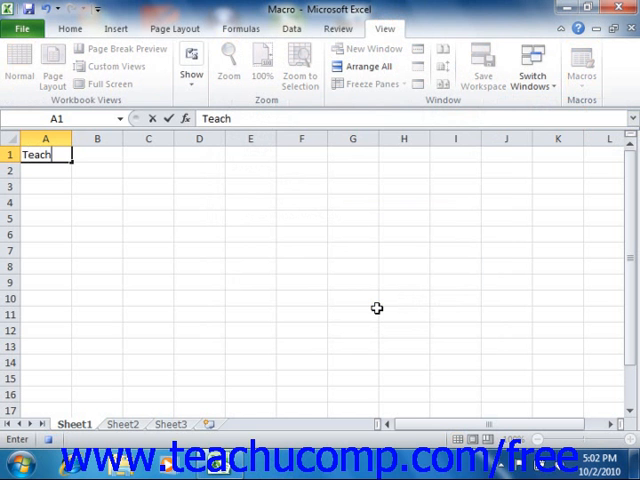
type("Ucomp, In")
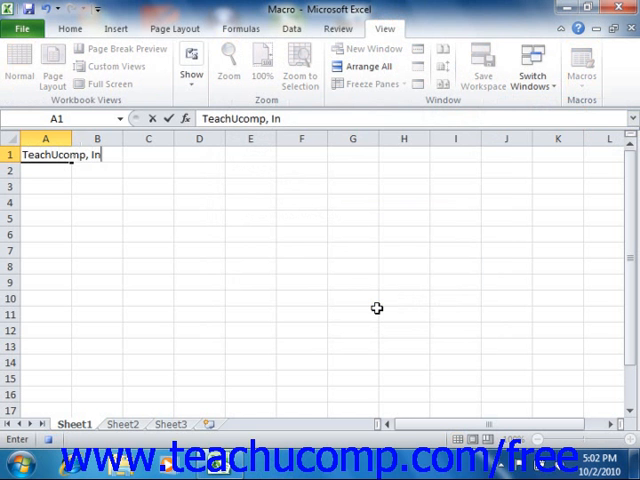
type("c.")
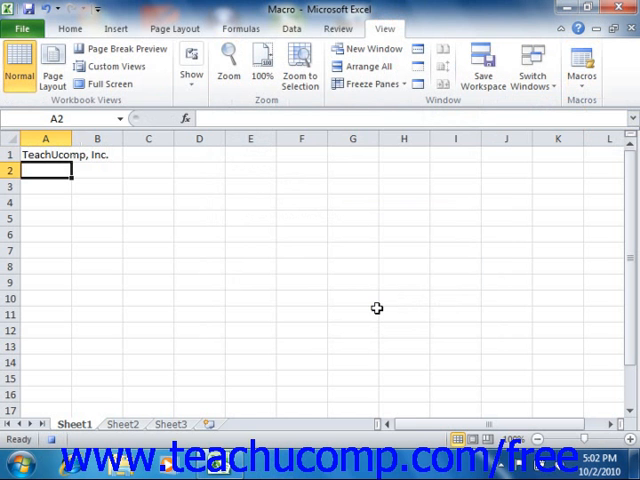
left_click(582, 70)
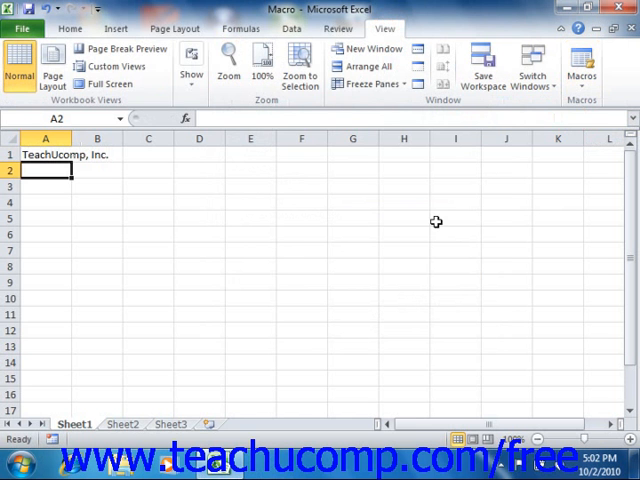
- Create a new blank workbook (Book2) from the File menu
left_click(22, 28)
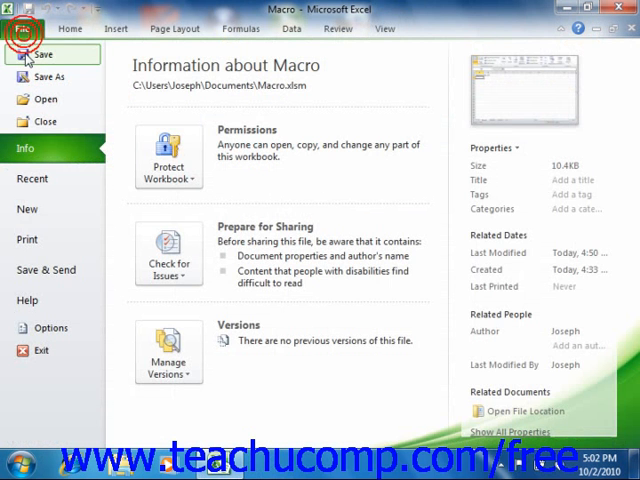
left_click(28, 208)
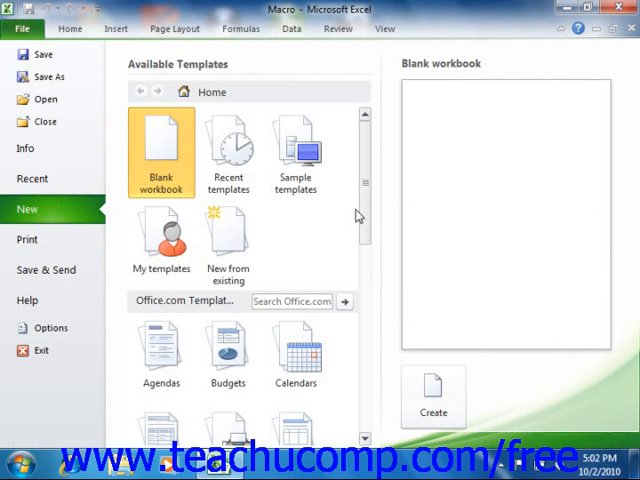
left_click(432, 396)
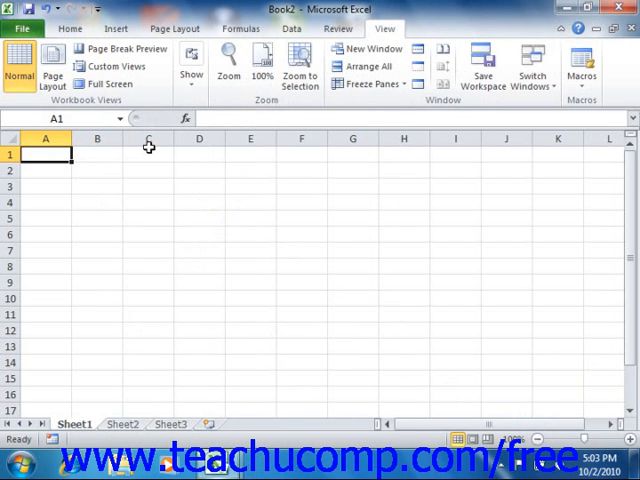
- Run PERSONAL.XLSB!Macro1 in Book2, then close Book2 without saving
left_click(580, 68)
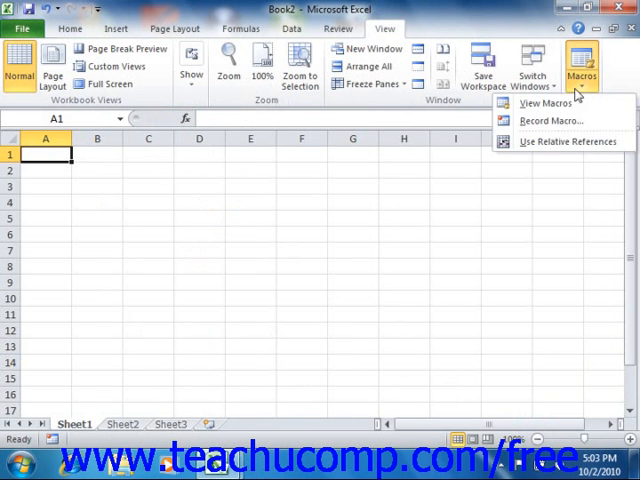
left_click(546, 104)
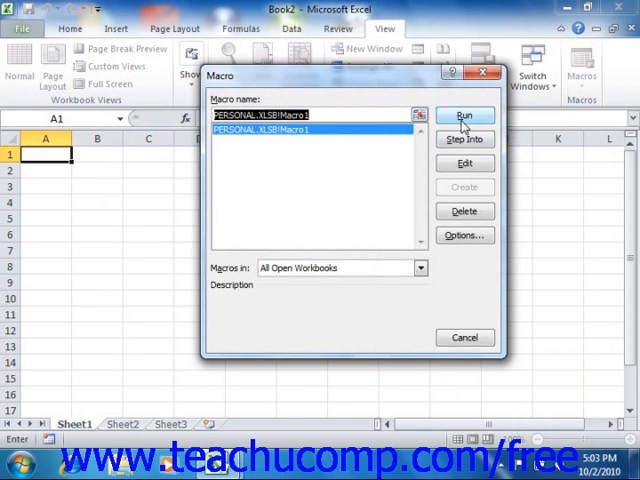
left_click(464, 116)
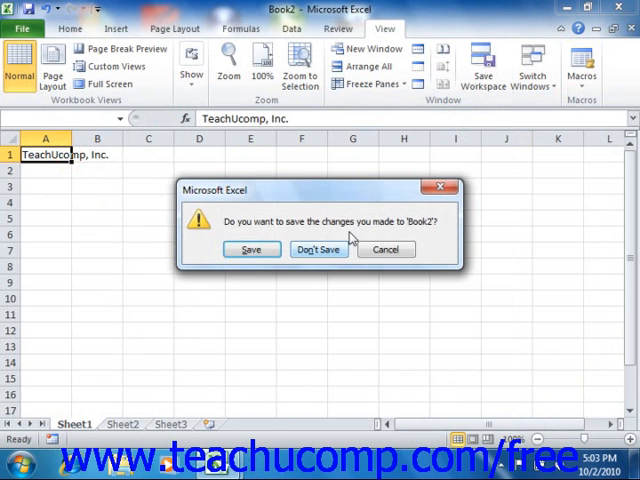
left_click(318, 250)
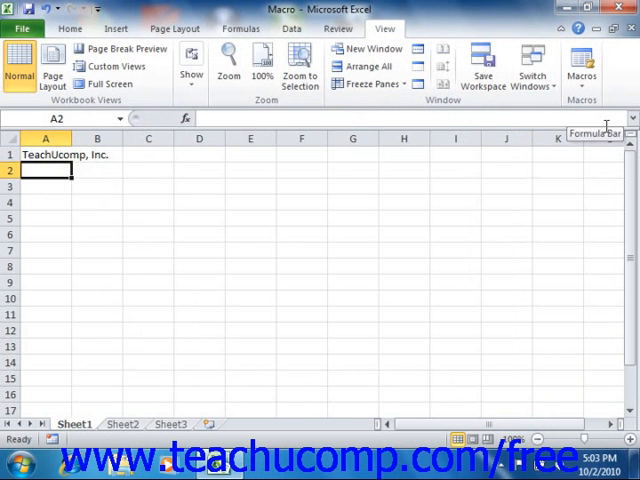
mouse_move(532, 66)
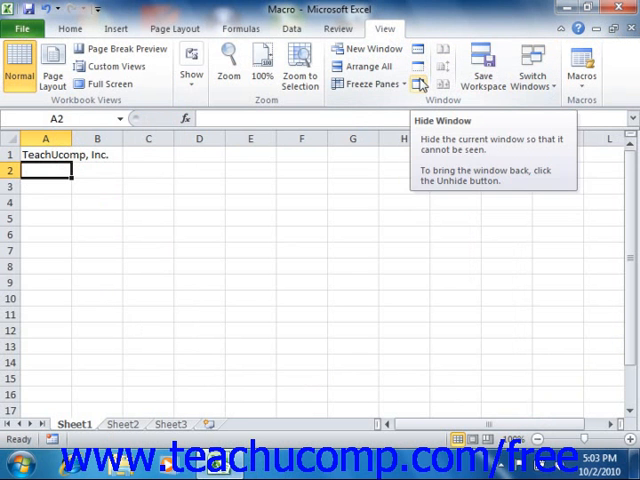
mouse_move(420, 84)
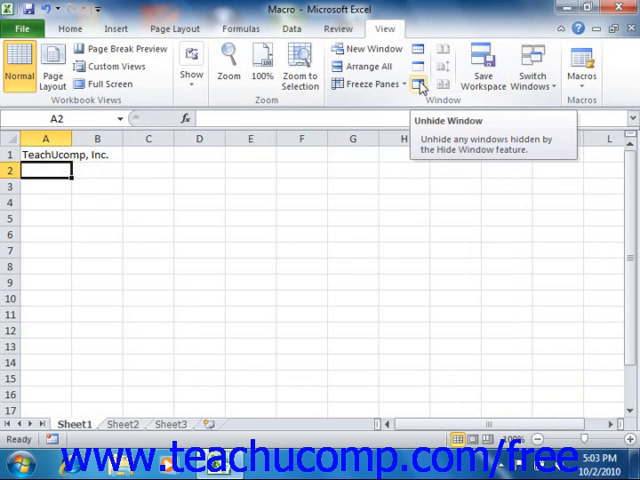
- Show the Unhide dialog listing the hidden PERSONAL workbook
left_click(420, 84)
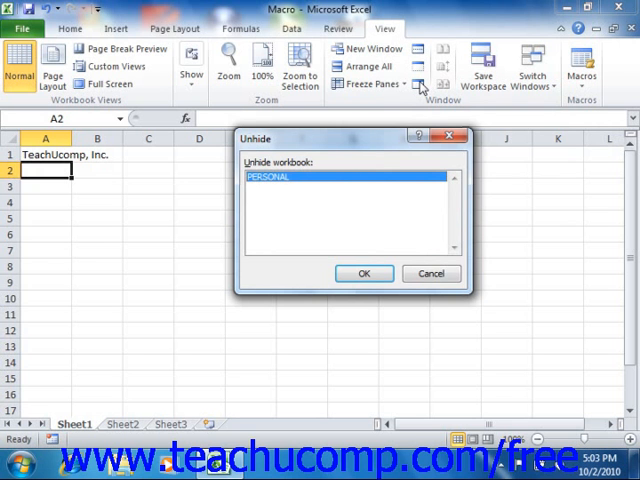
mouse_move(540, 108)
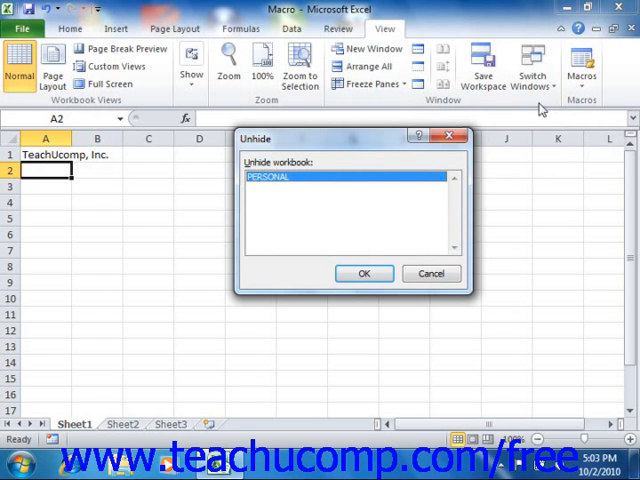
mouse_move(328, 184)
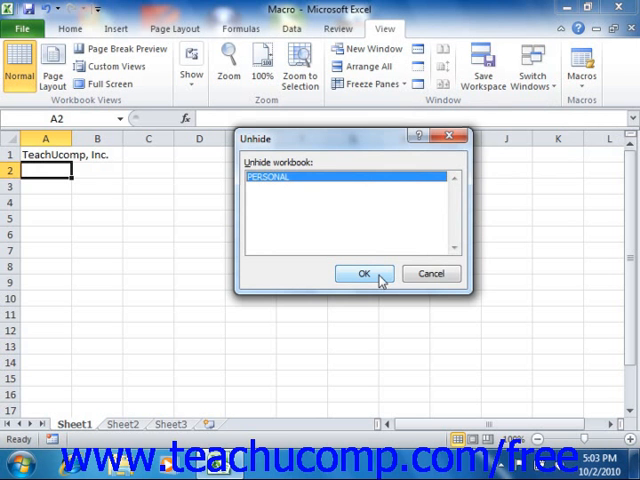
- Unhide PERSONAL, then delete Macro1 from the macro list and confirm
left_click(364, 272)
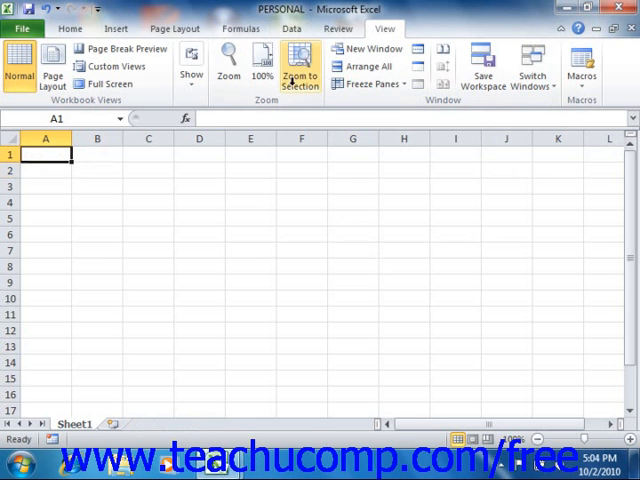
mouse_move(290, 314)
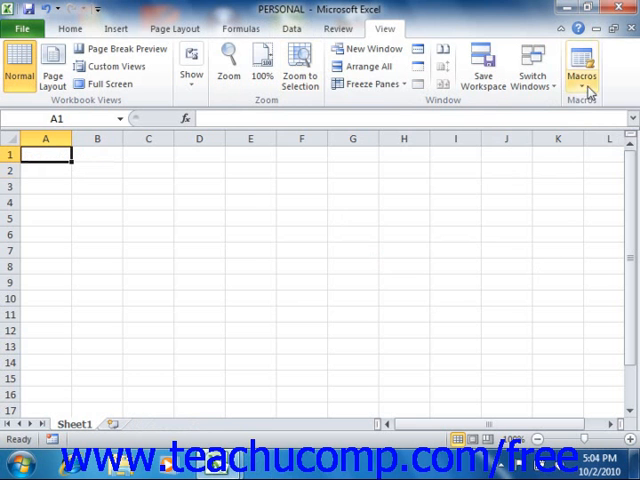
left_click(582, 62)
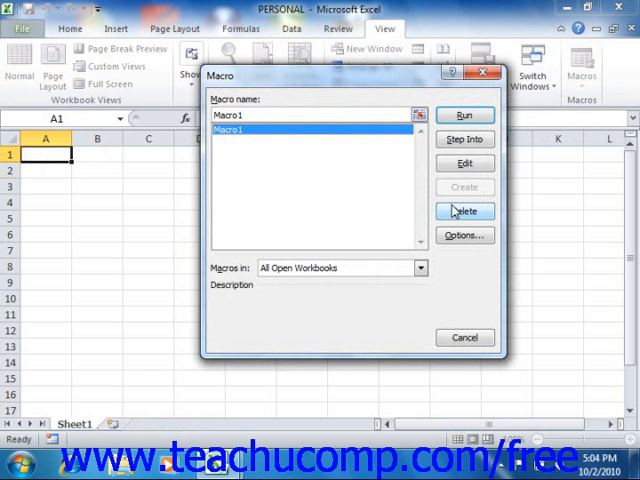
left_click(464, 212)
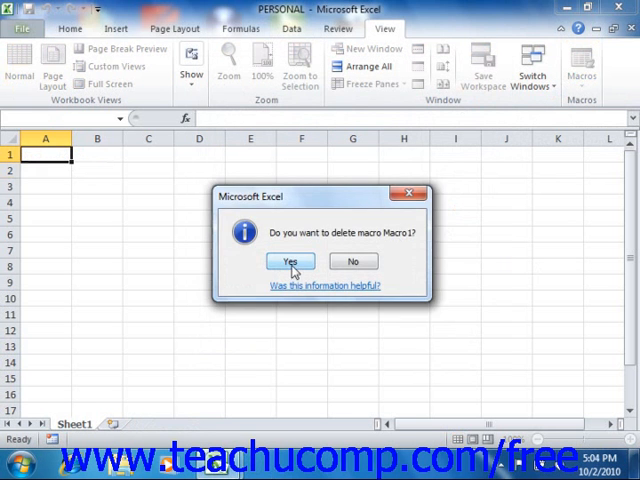
left_click(288, 260)
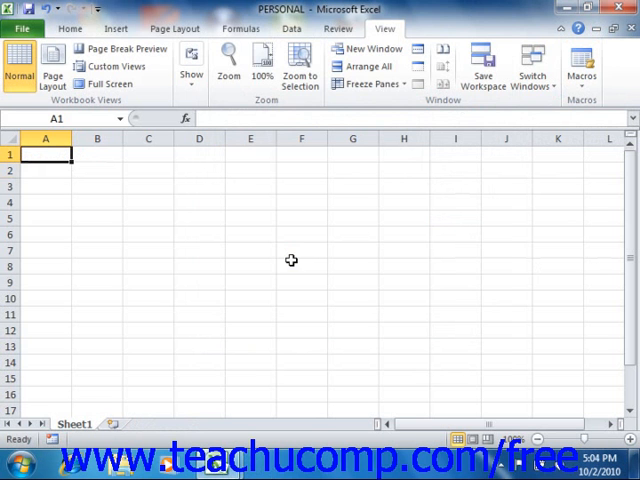
mouse_move(314, 168)
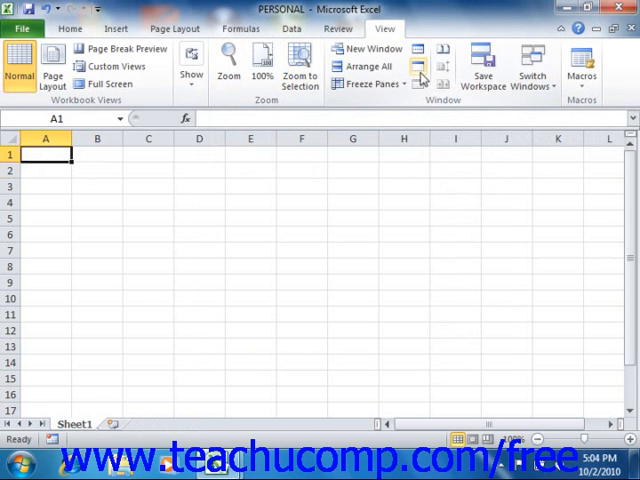
mouse_move(420, 70)
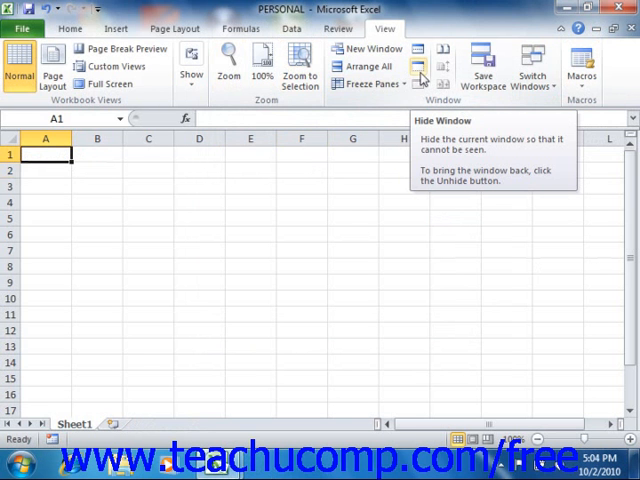
- Hide PERSONAL again and close the Macro workbook without saving
left_click(418, 66)
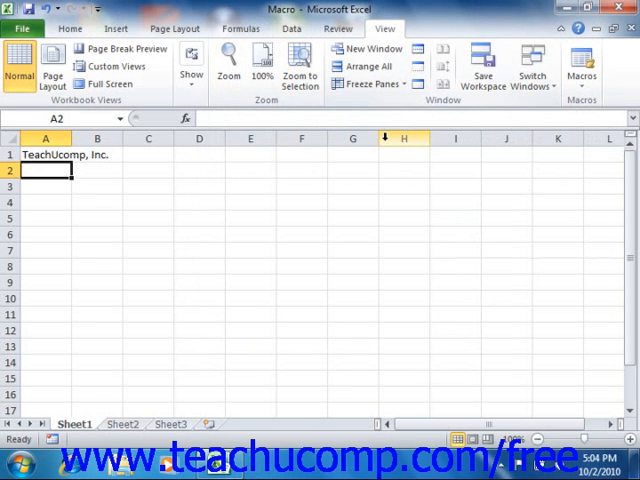
mouse_move(380, 138)
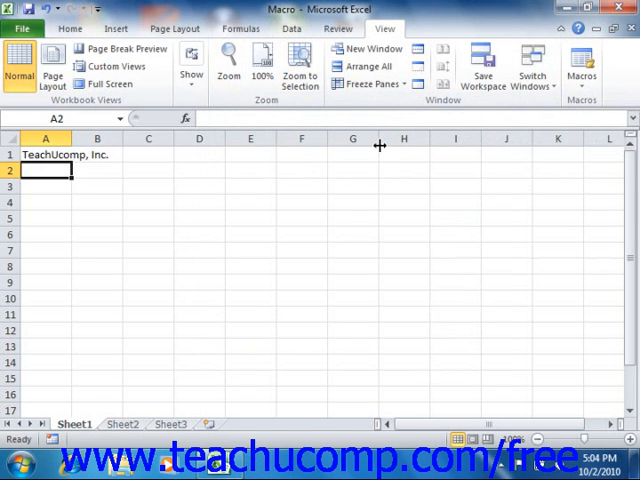
mouse_move(360, 194)
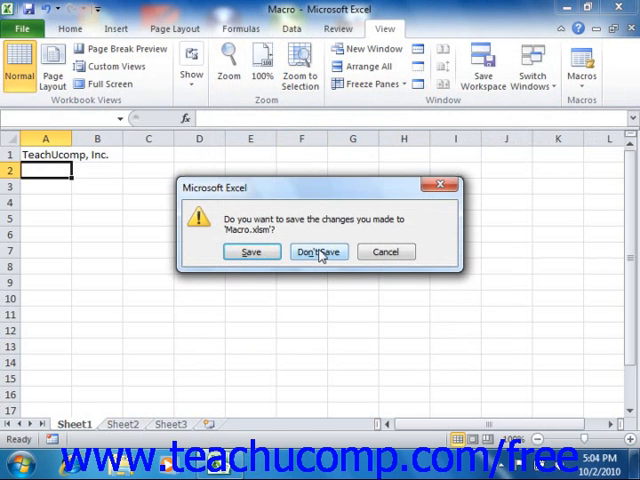
left_click(318, 252)
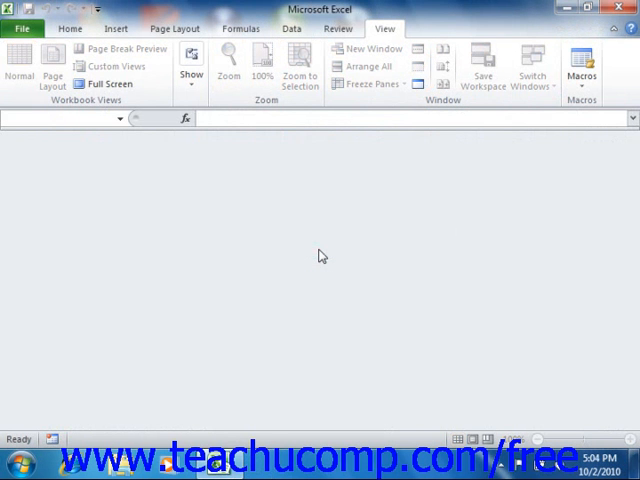